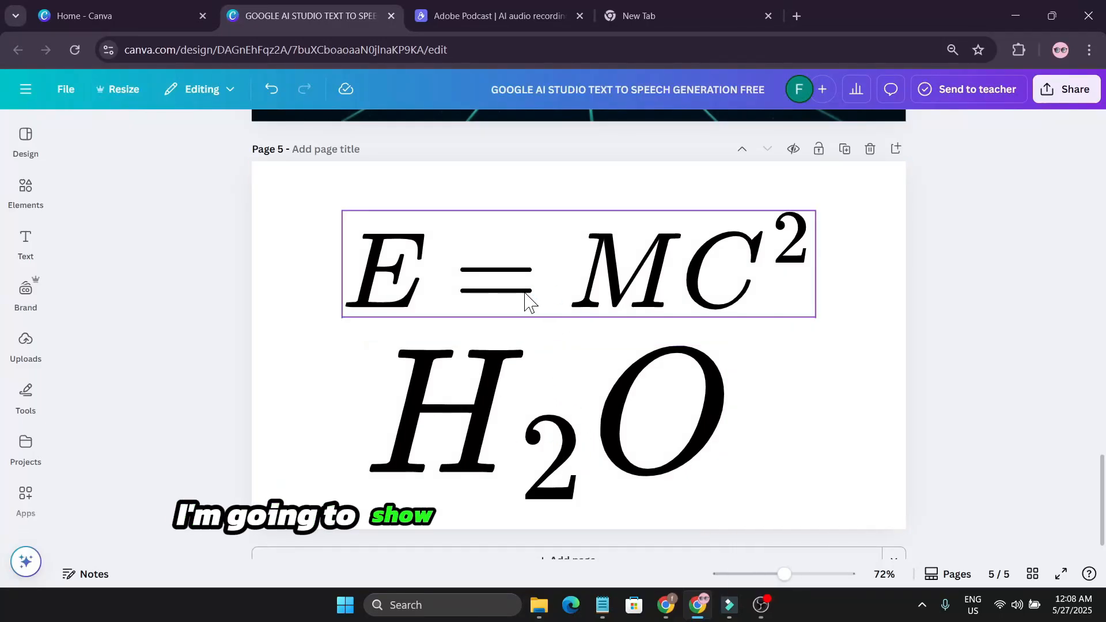
Delete the existing E = MC² and H₂O equations from page 5.
left_click(558, 438)
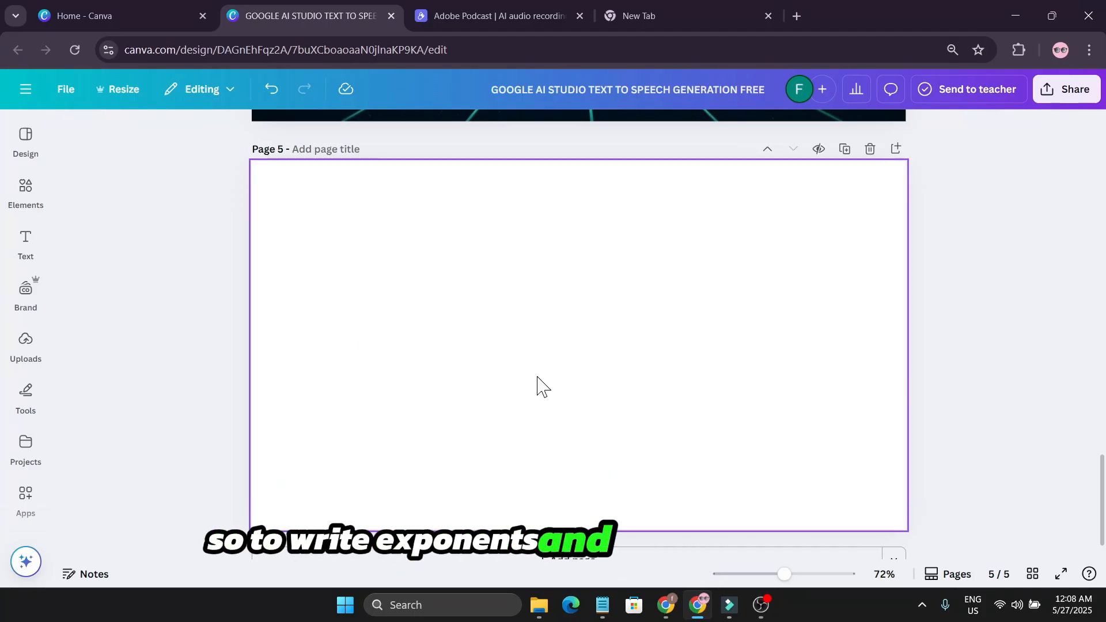
Add a new text box reading plain 'E=MC2' from the Text panel.
left_click(24, 243)
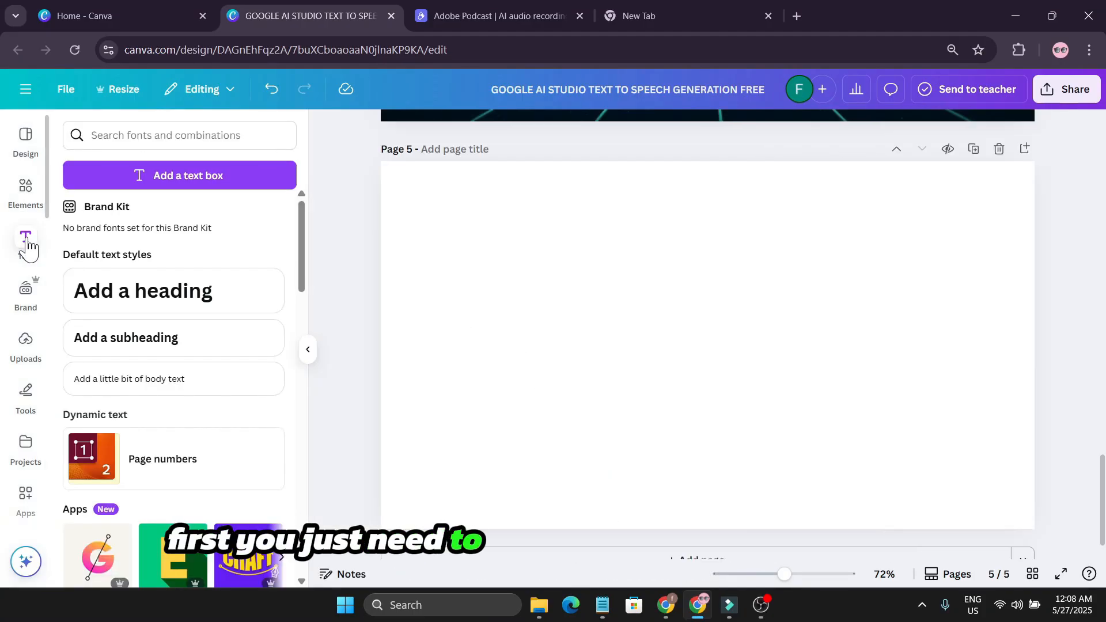
left_click(173, 290)
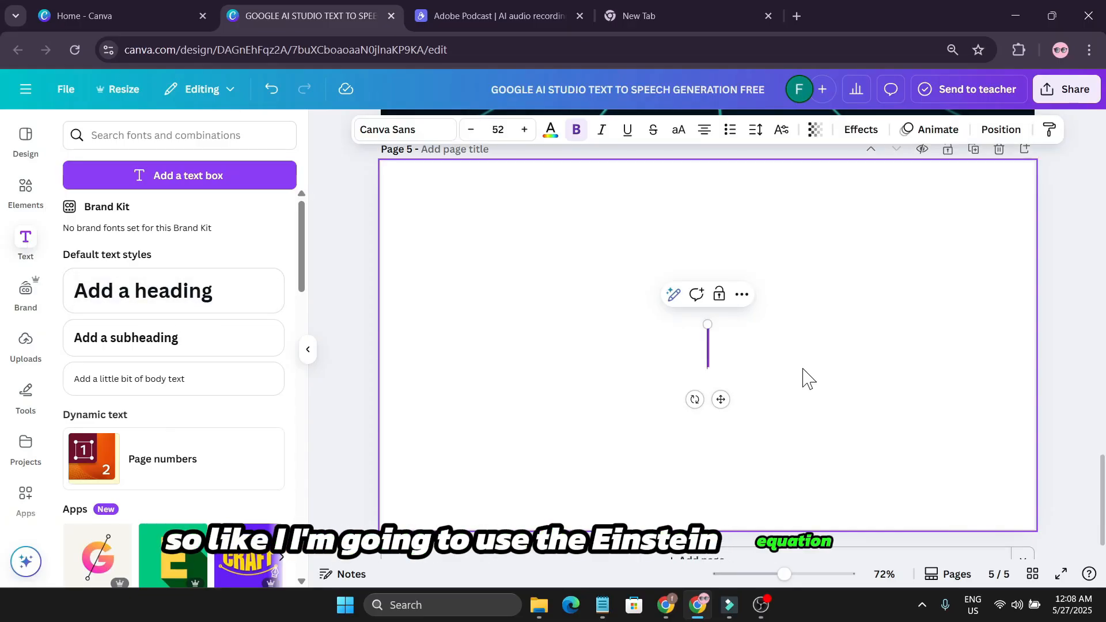
type("E=MC2")
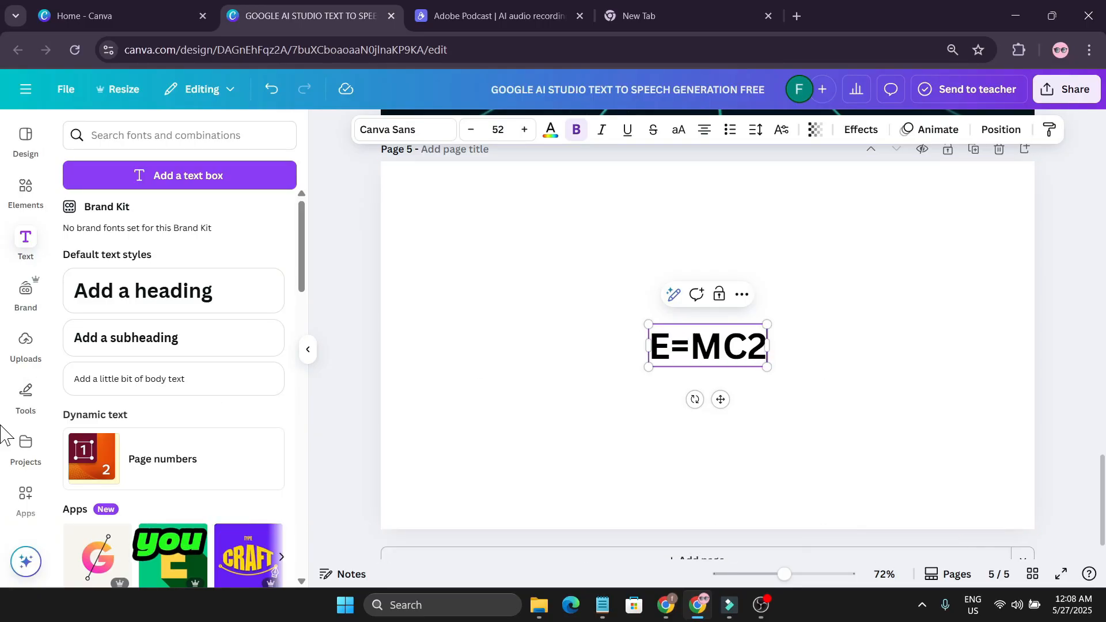
Find the Equations app by searching 'EQ' in Apps and launch it.
left_click(26, 495)
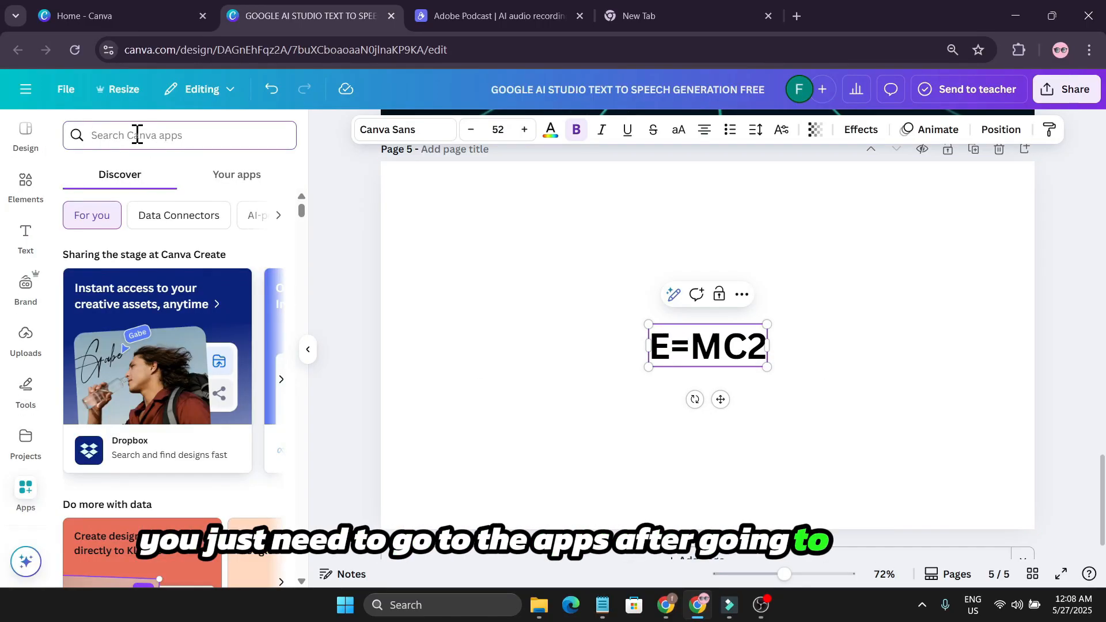
type("EQ")
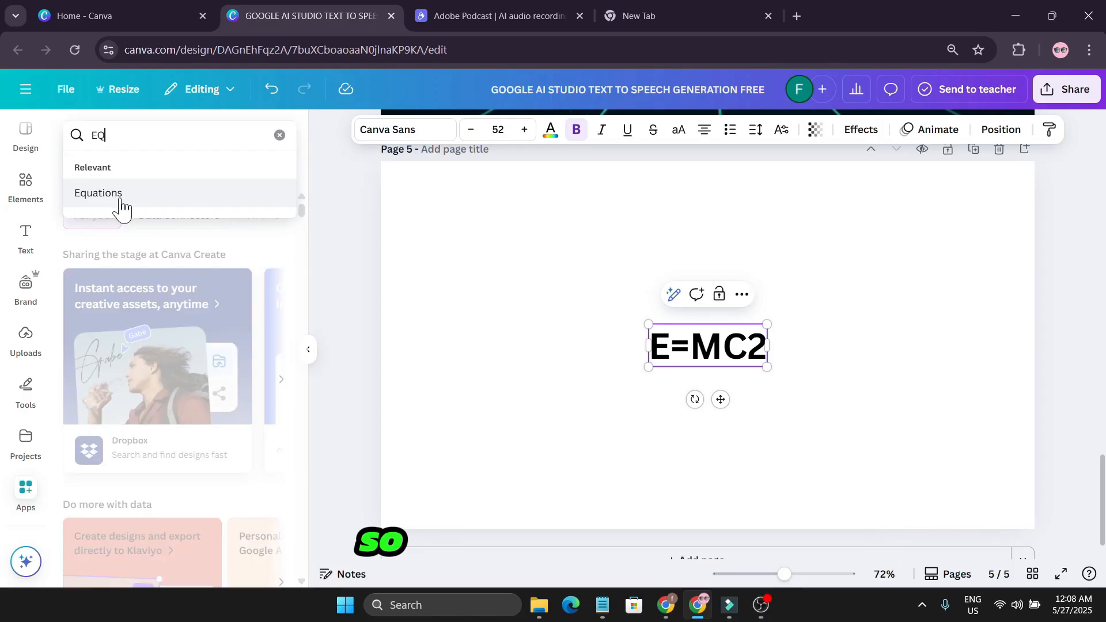
left_click(98, 192)
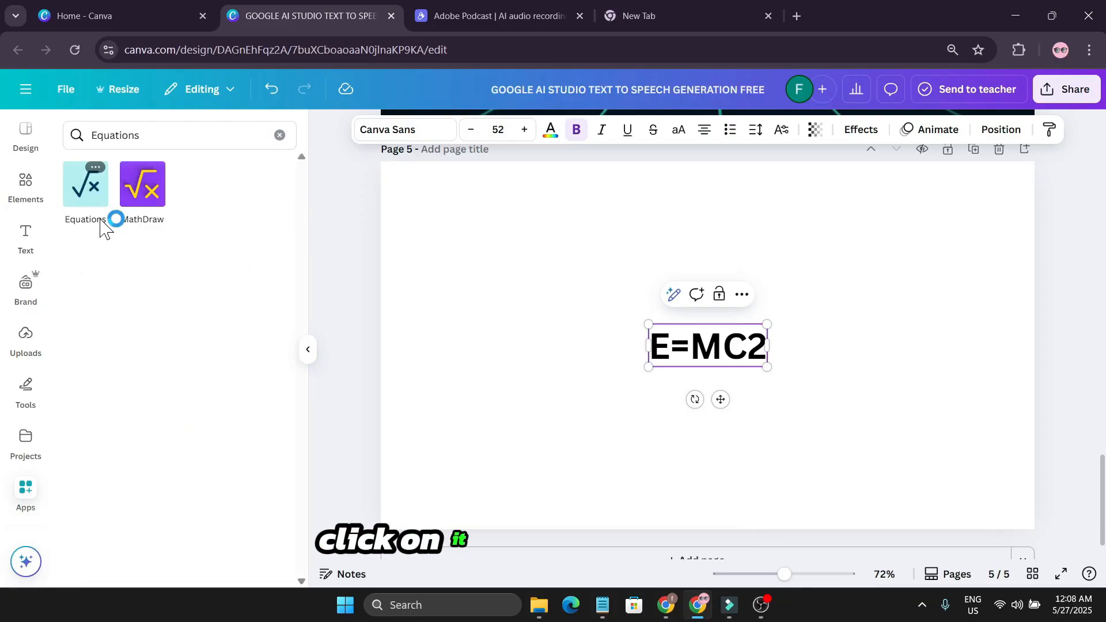
left_click(85, 184)
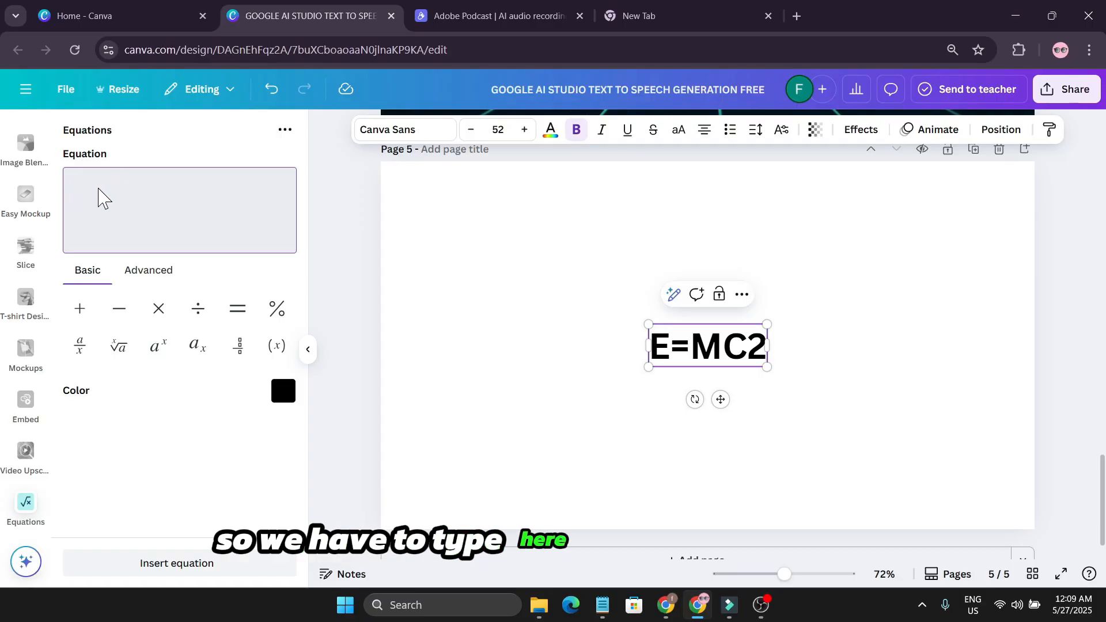
Build E = MC² with a true squared exponent and insert it onto page 5.
type("E = M")
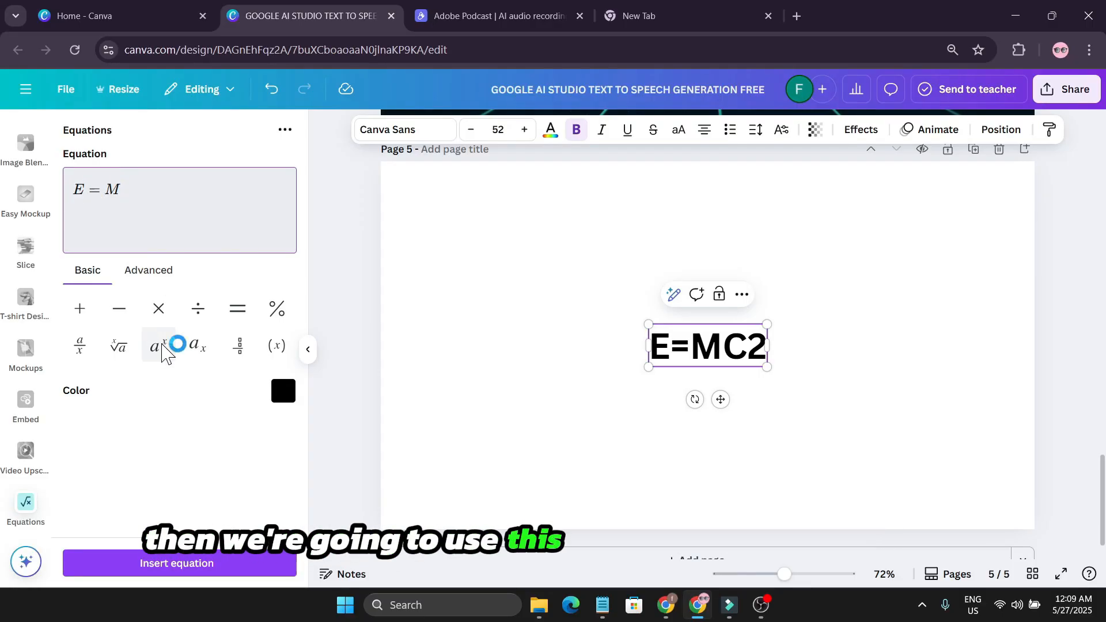
left_click(159, 346)
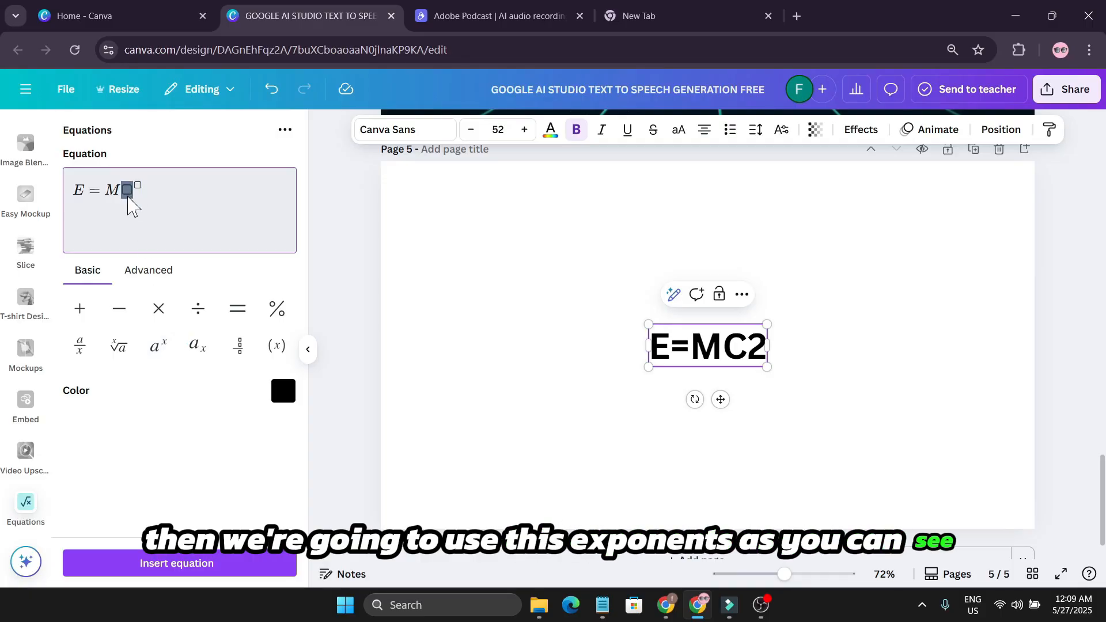
type("C²")
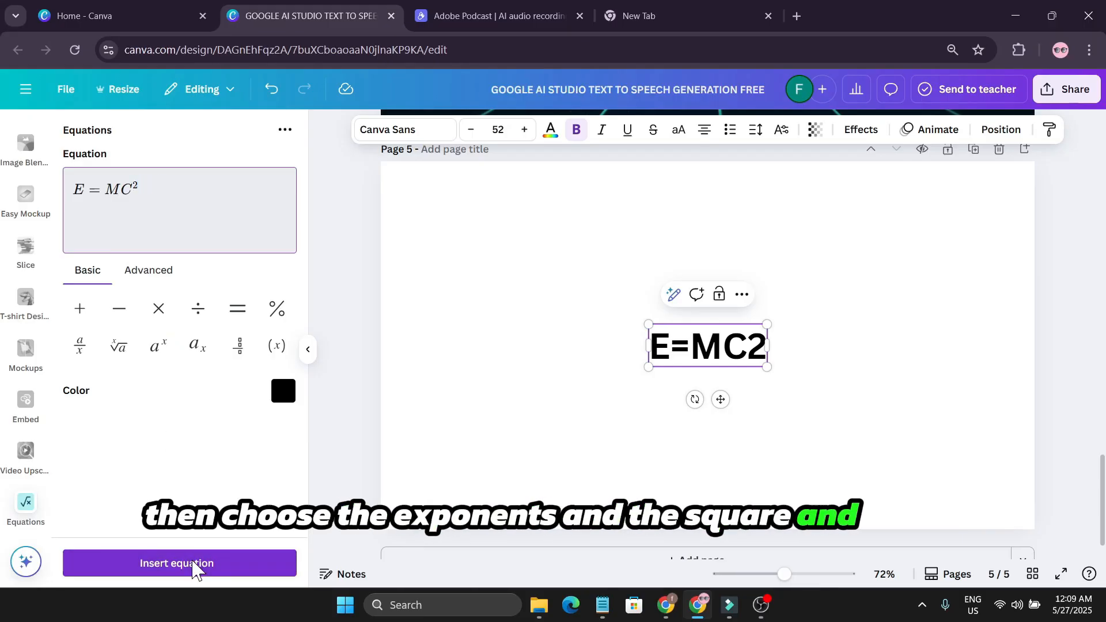
left_click(179, 563)
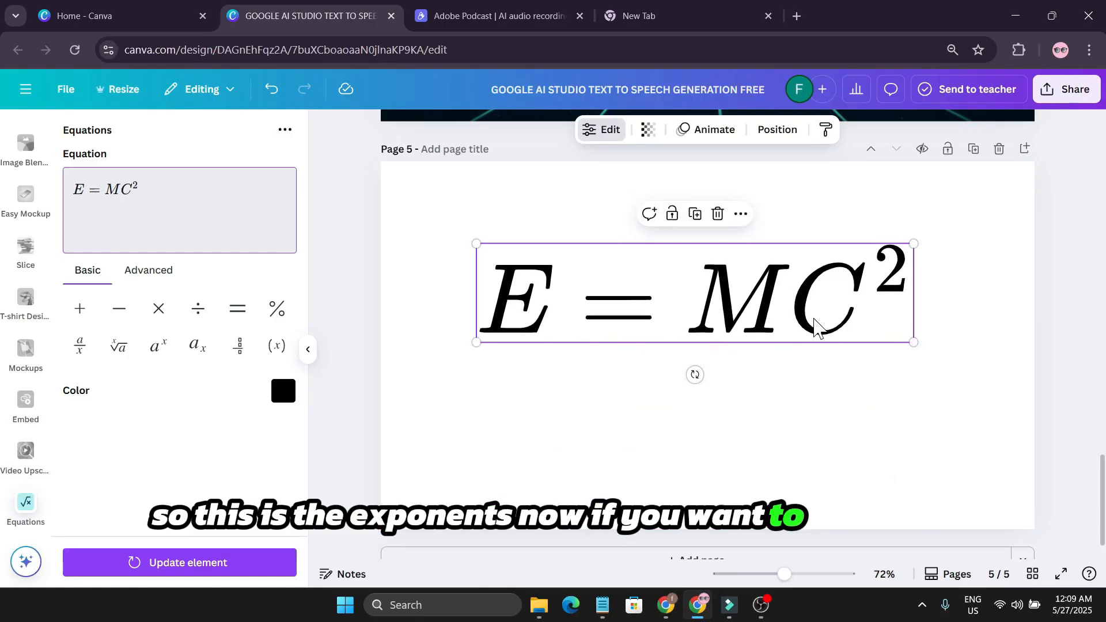
Build H₂O with a subscript 2 and insert it below E = MC².
left_click(562, 387)
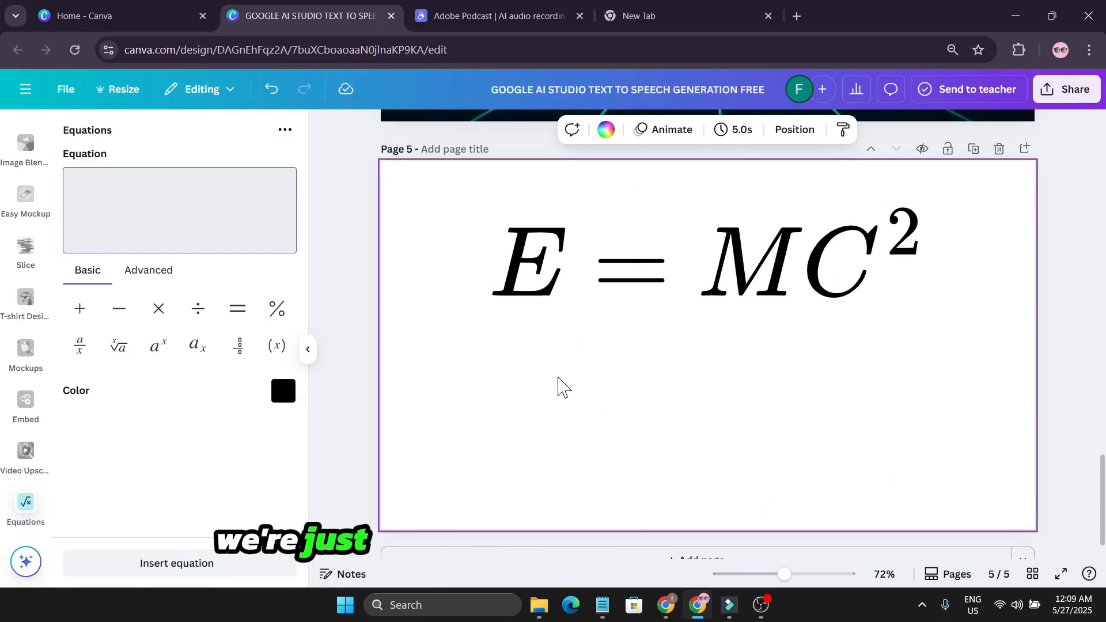
left_click(179, 193)
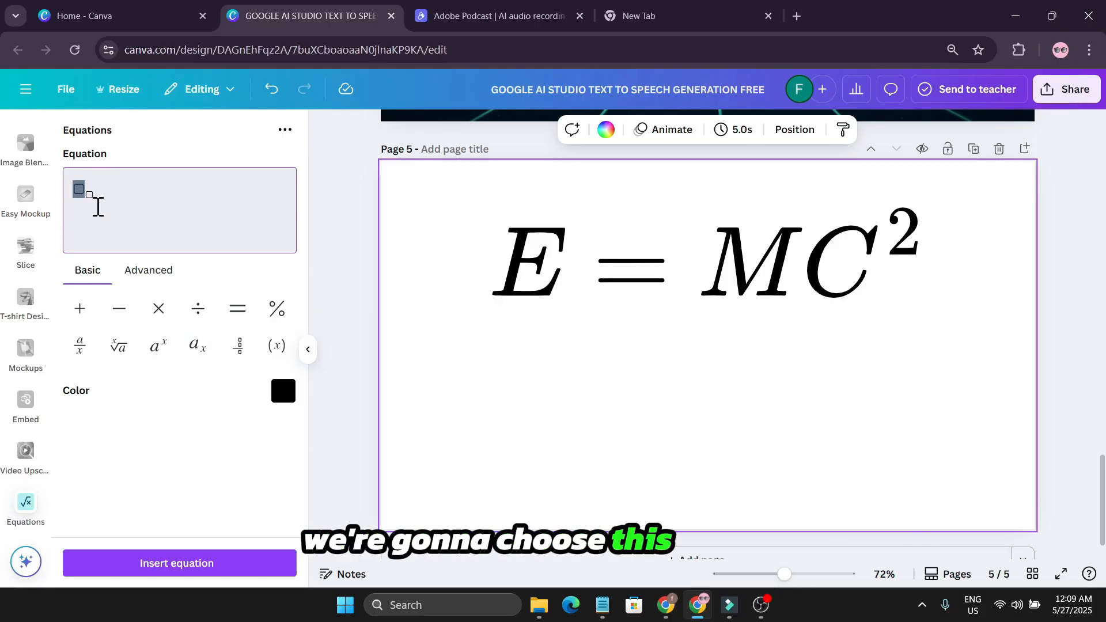
type("H")
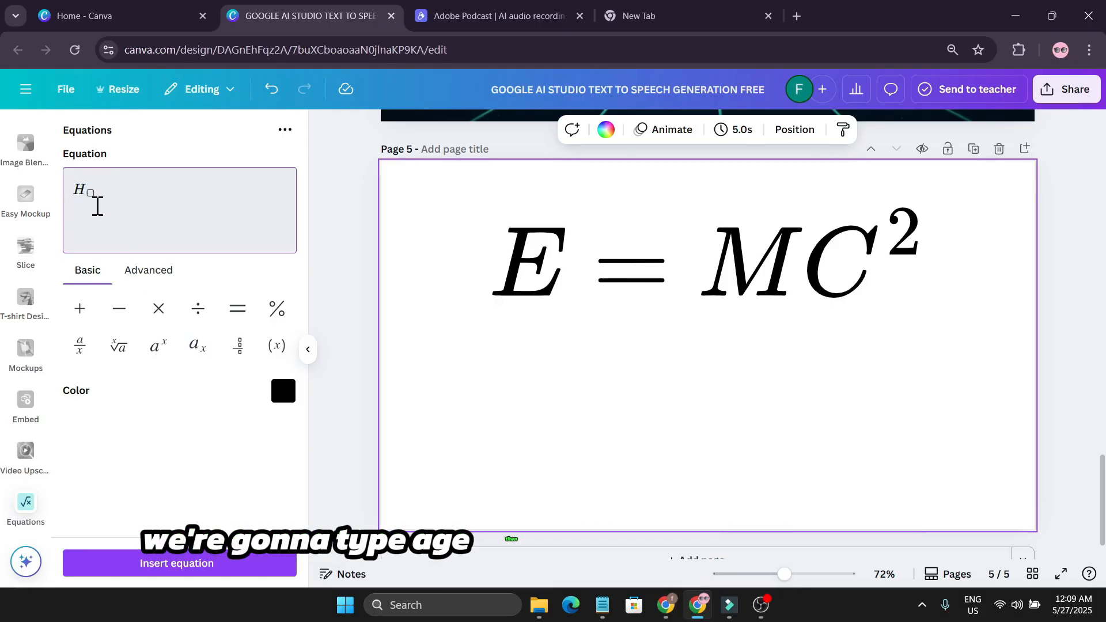
type("2")
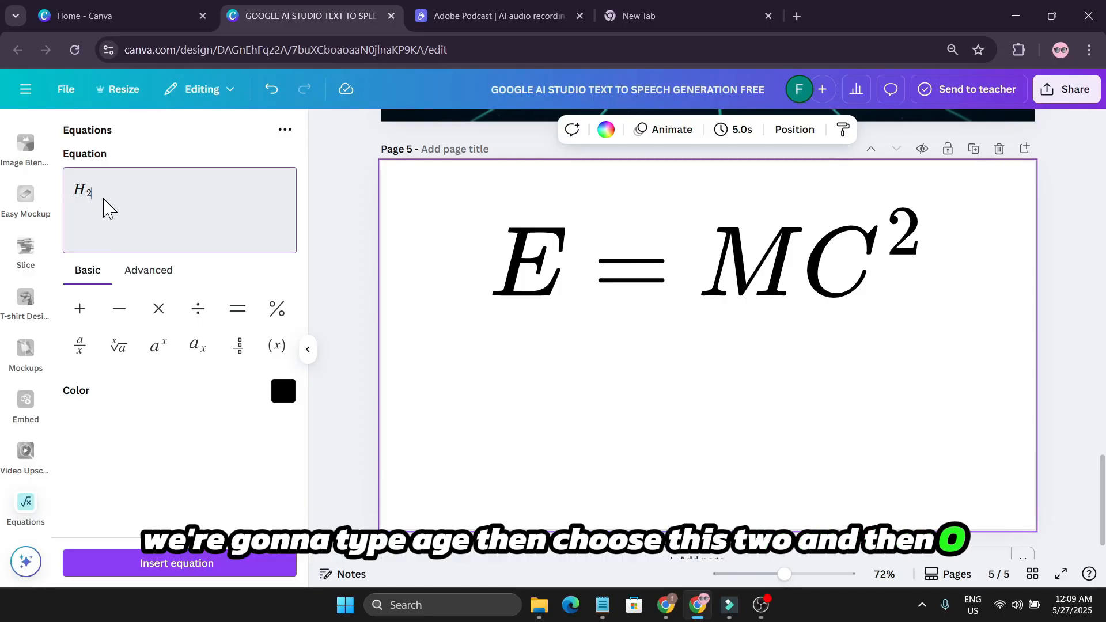
type("O")
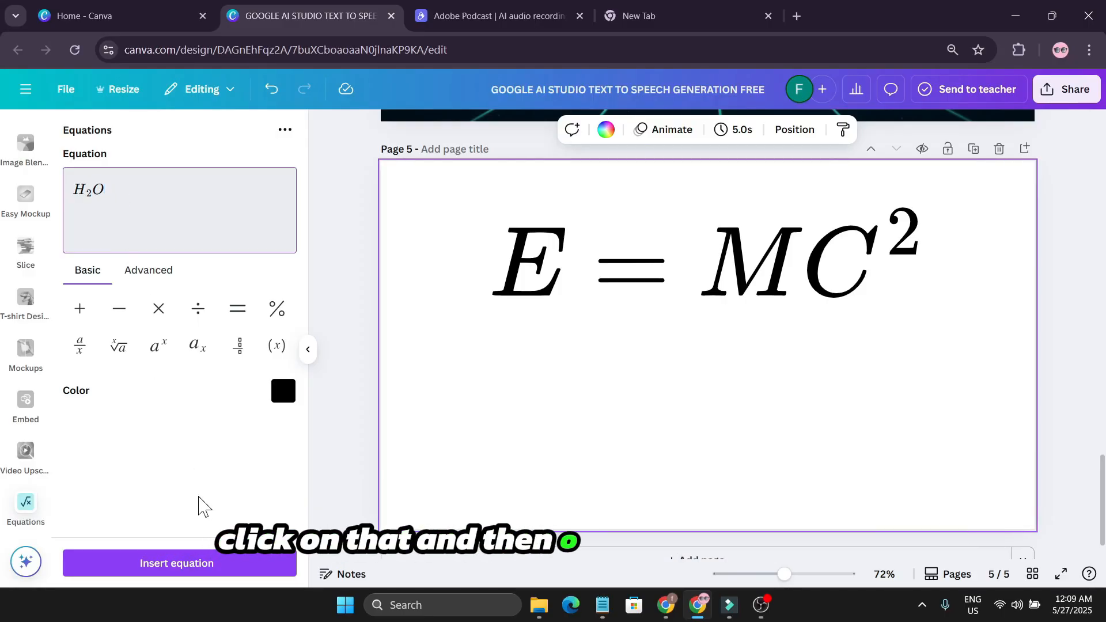
left_click(180, 563)
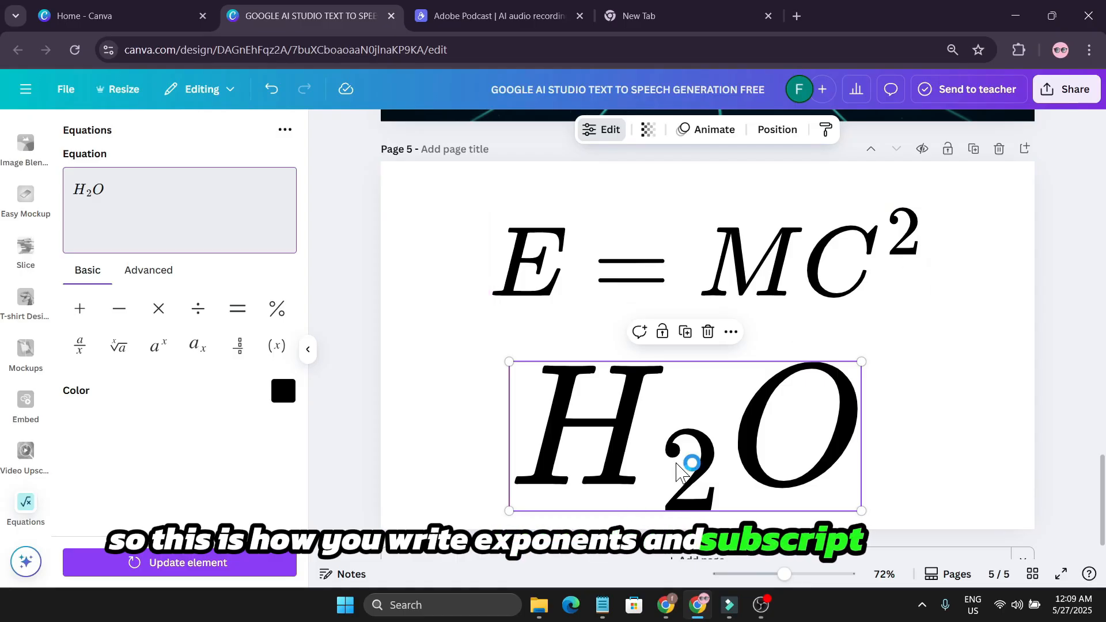
Recolour the H₂O equation bright red and update the element.
left_click(282, 390)
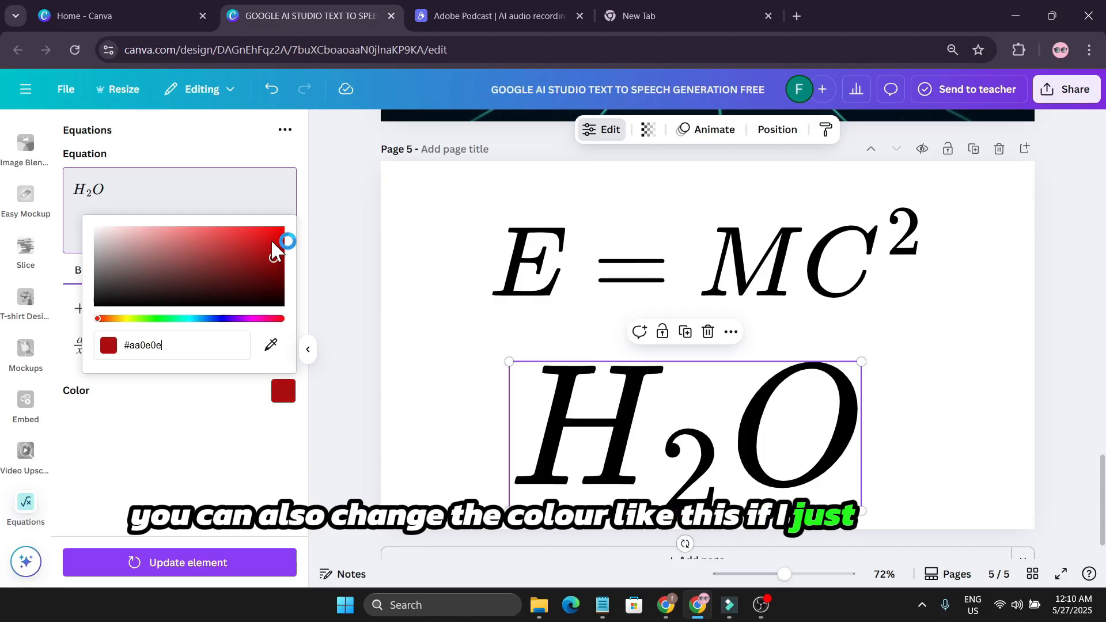
left_click_drag(287, 241, 280, 231)
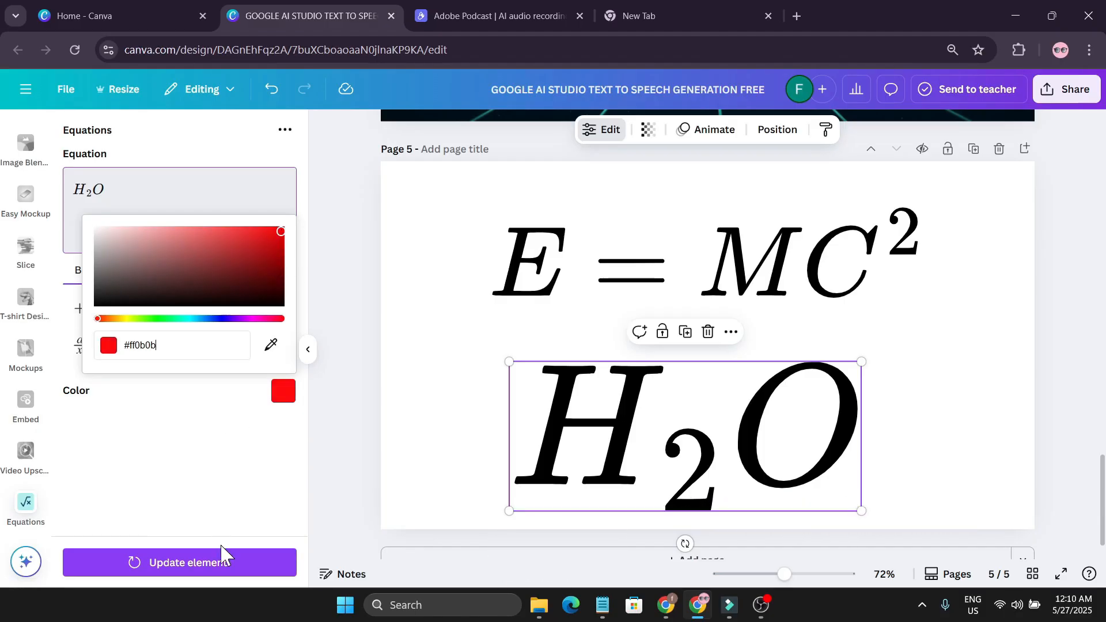
left_click(180, 562)
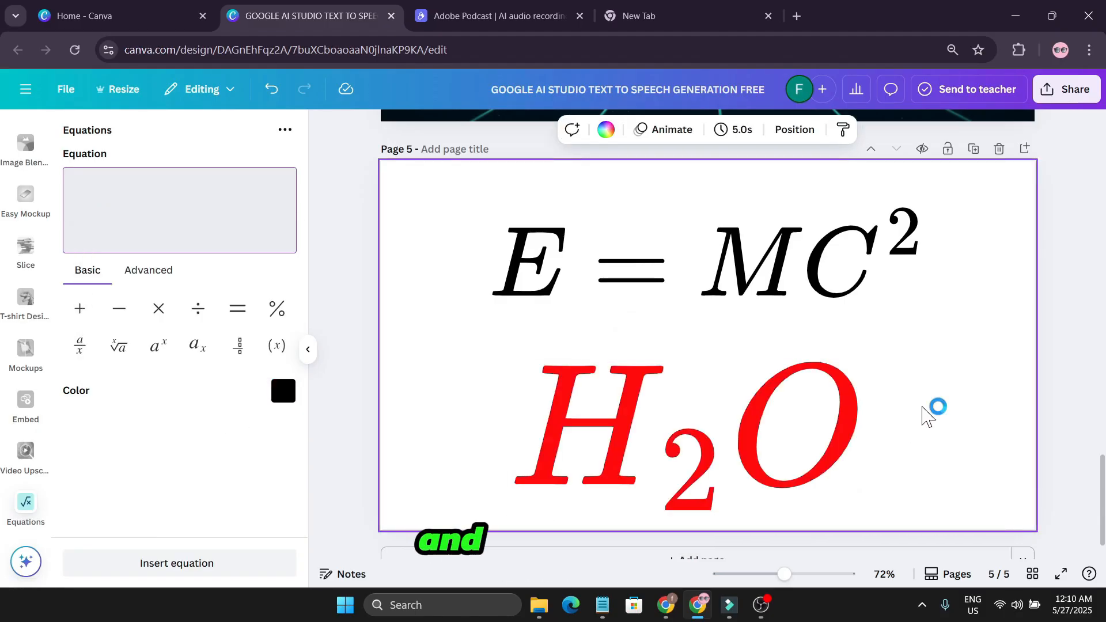